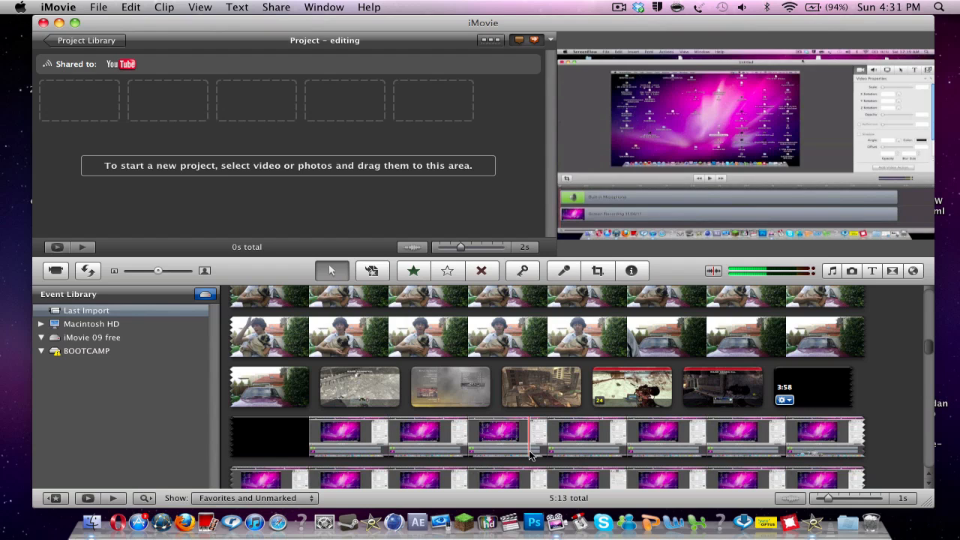
Scroll the Event browser to reach the pink screen-recording footage for the project
scroll(down, 3)
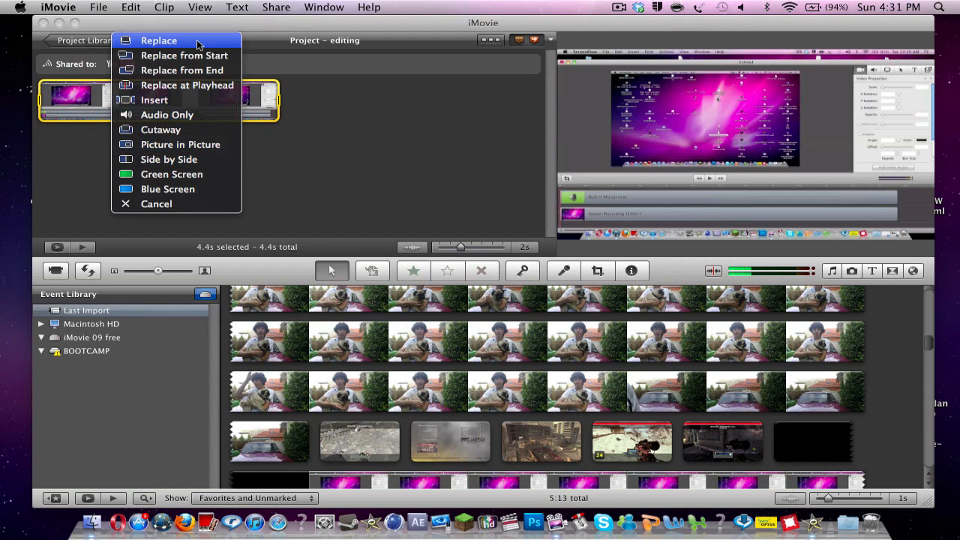
mouse_move(213, 204)
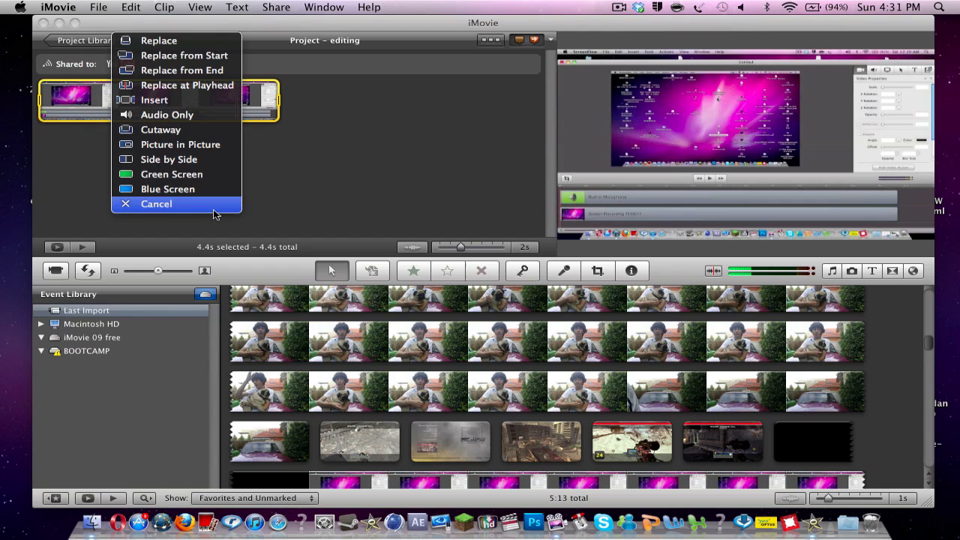
Cancel the drop and enable Show Advanced Tools in iMovie Preferences
click(156, 204)
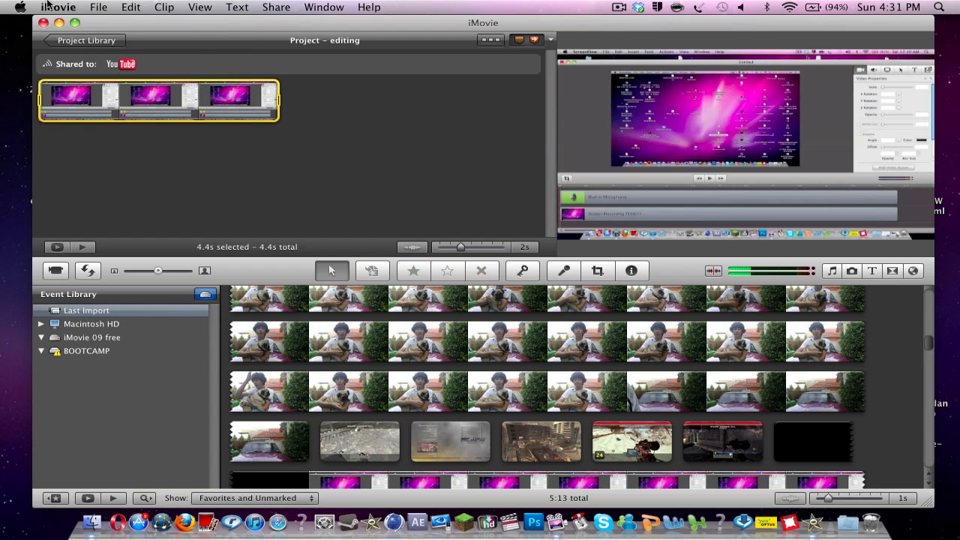
click(57, 6)
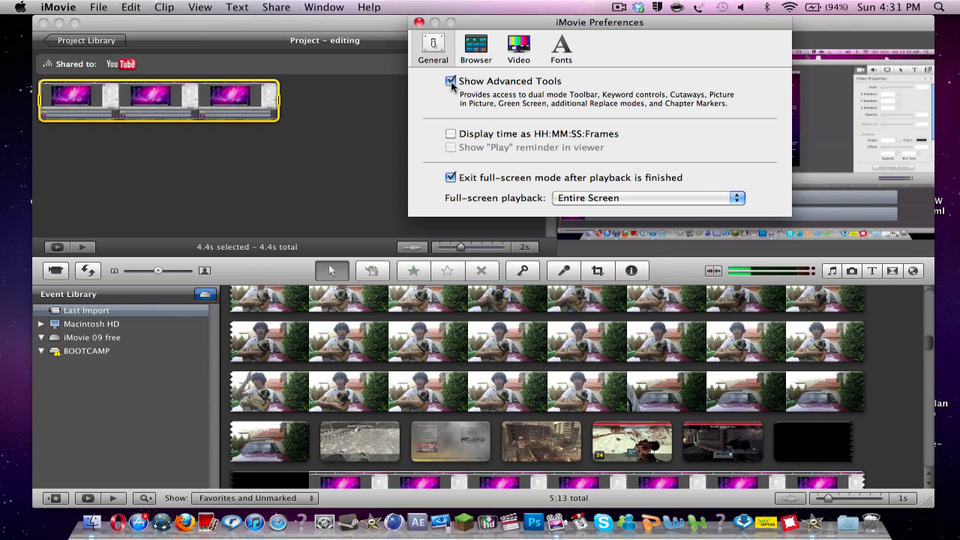
click(451, 81)
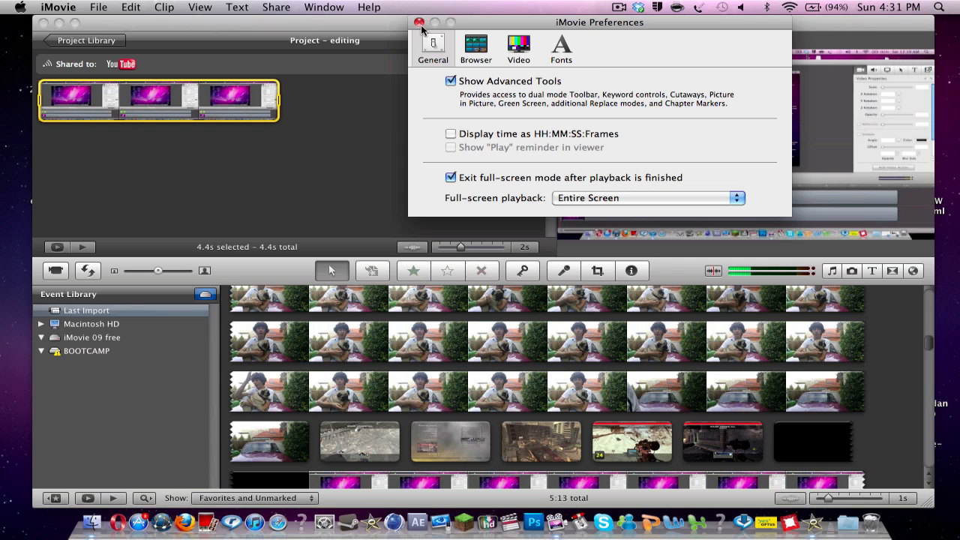
click(421, 23)
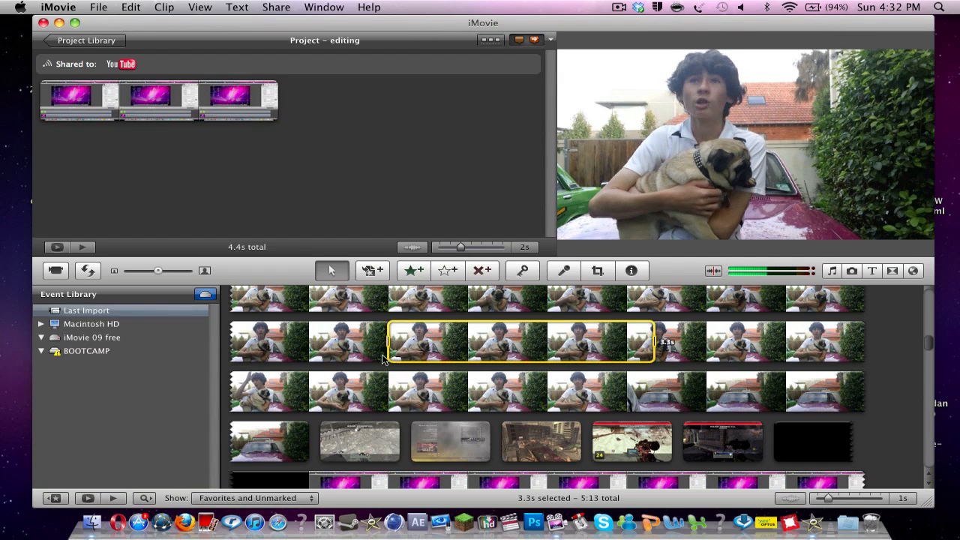
Drop the selected boy-and-pug vlog range onto the screen-recording clip in the project
drag(387, 342, 338, 342)
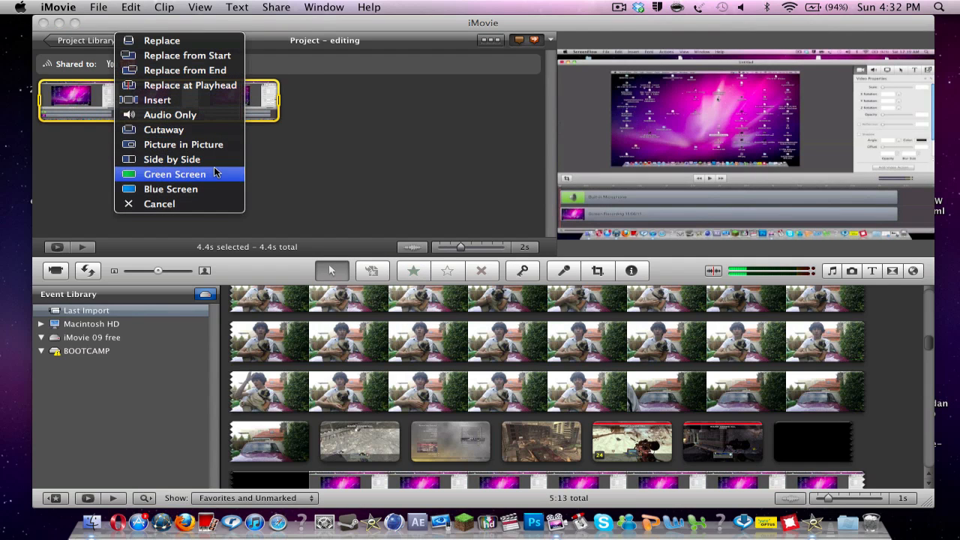
mouse_move(171, 159)
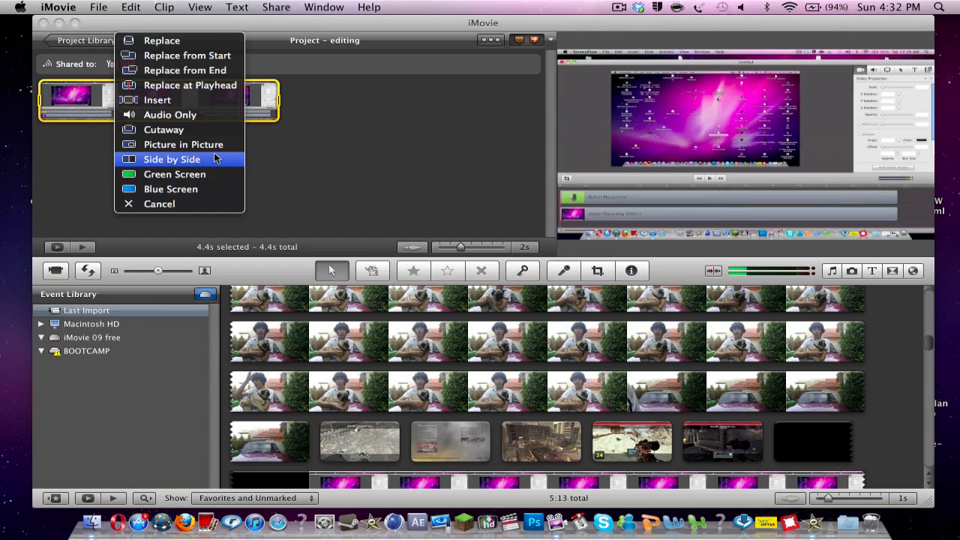
mouse_move(174, 174)
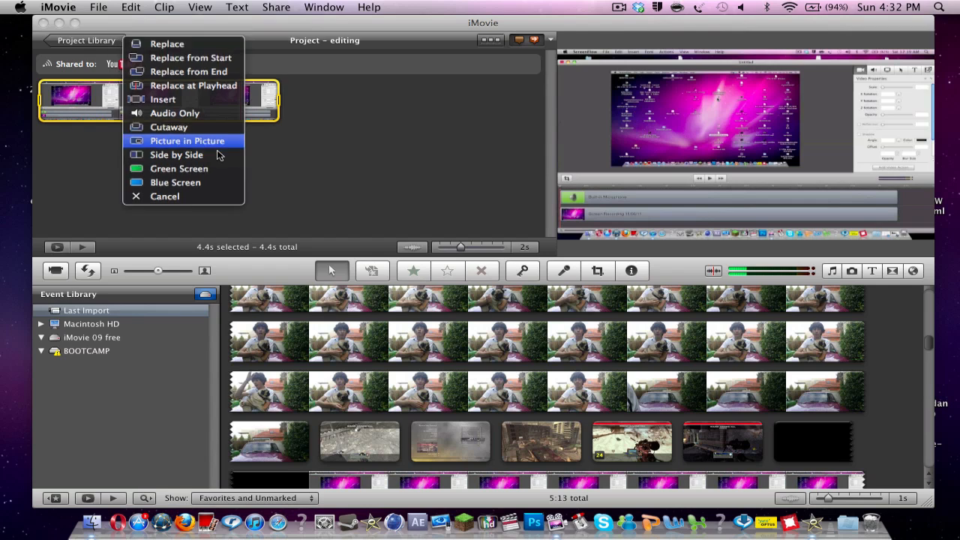
Choose Picture in Picture so the vlog becomes an inset over the screen recording
click(186, 141)
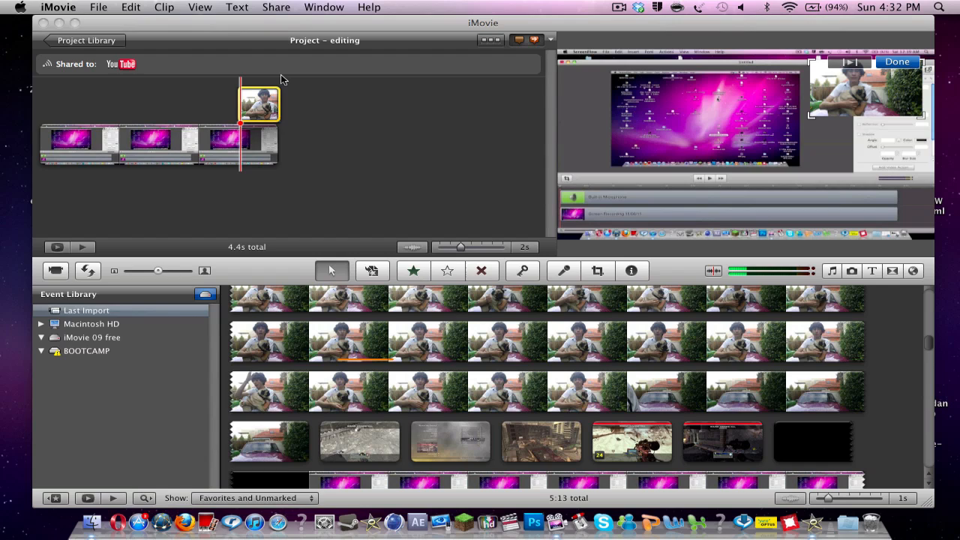
mouse_move(408, 96)
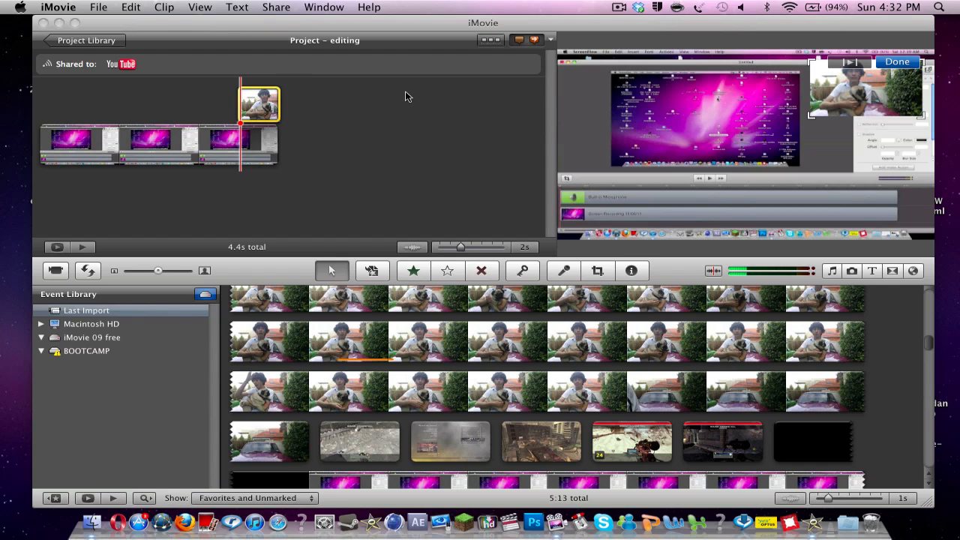
mouse_move(845, 102)
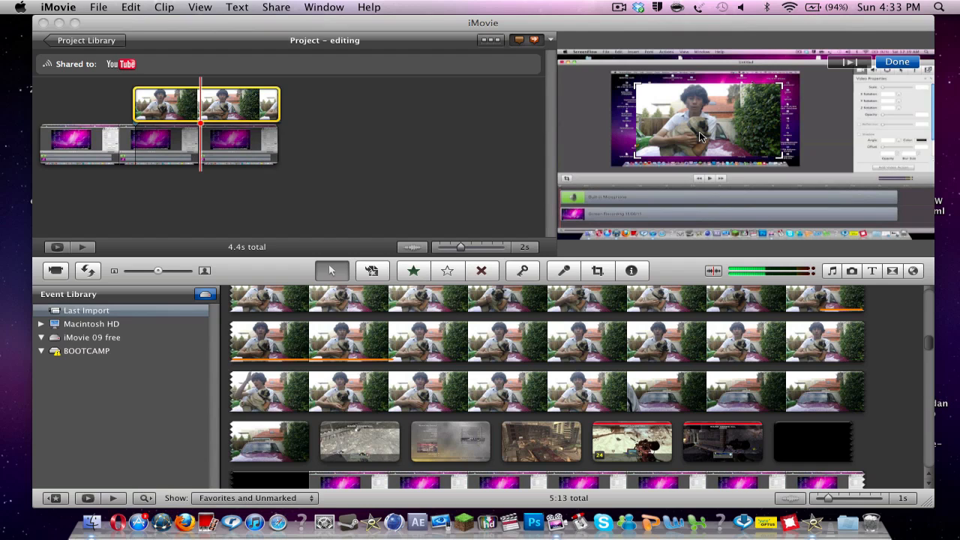
mouse_move(781, 159)
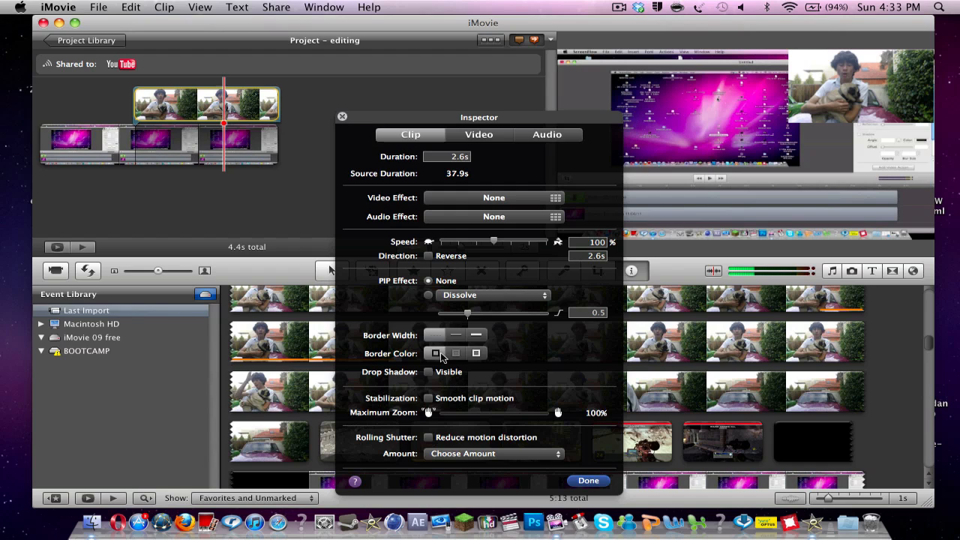
Switch on Drop Shadow: Visible for the picture-in-picture inset in the Clip Inspector
click(435, 354)
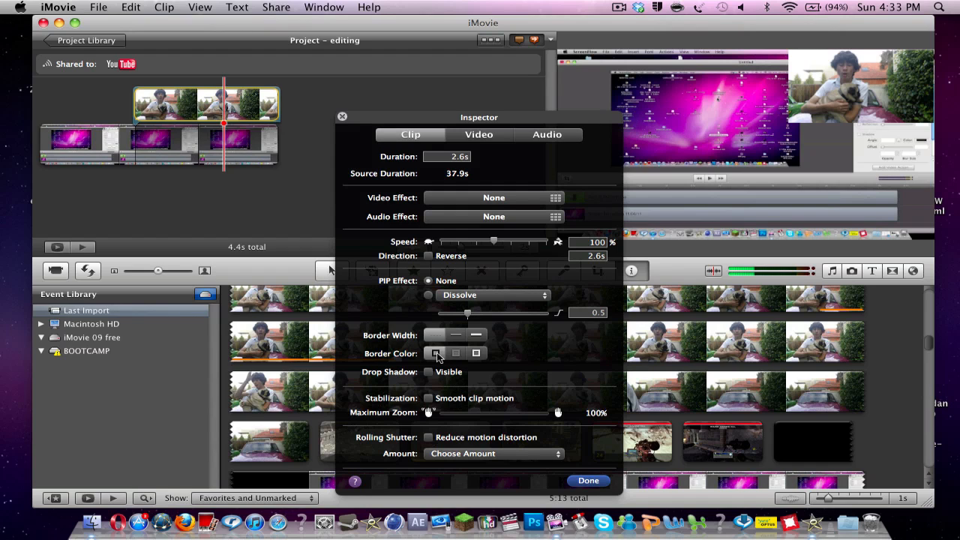
click(475, 355)
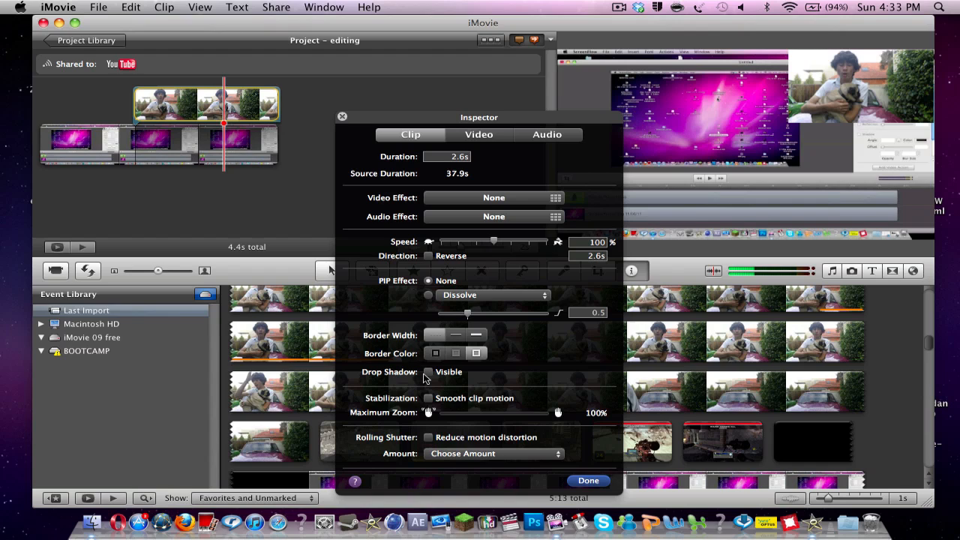
click(429, 372)
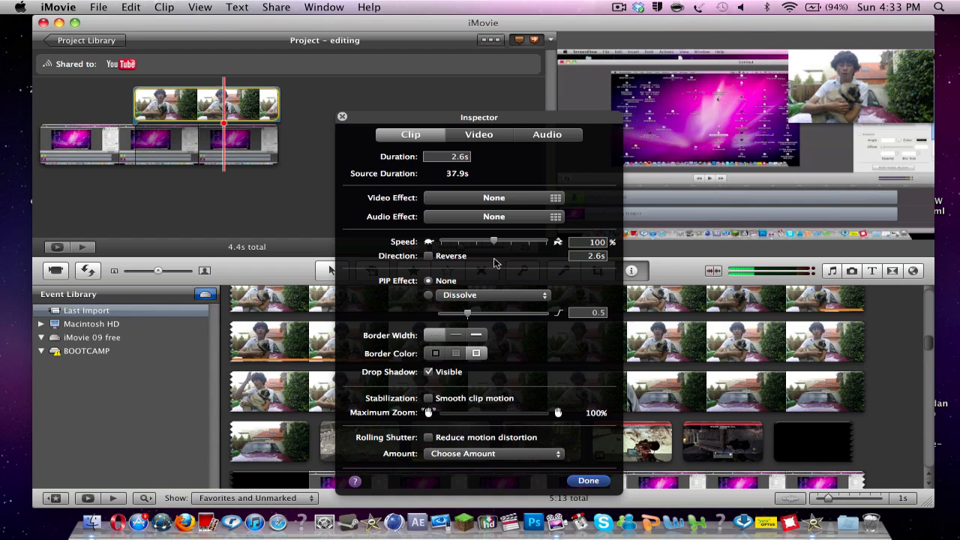
mouse_move(474, 368)
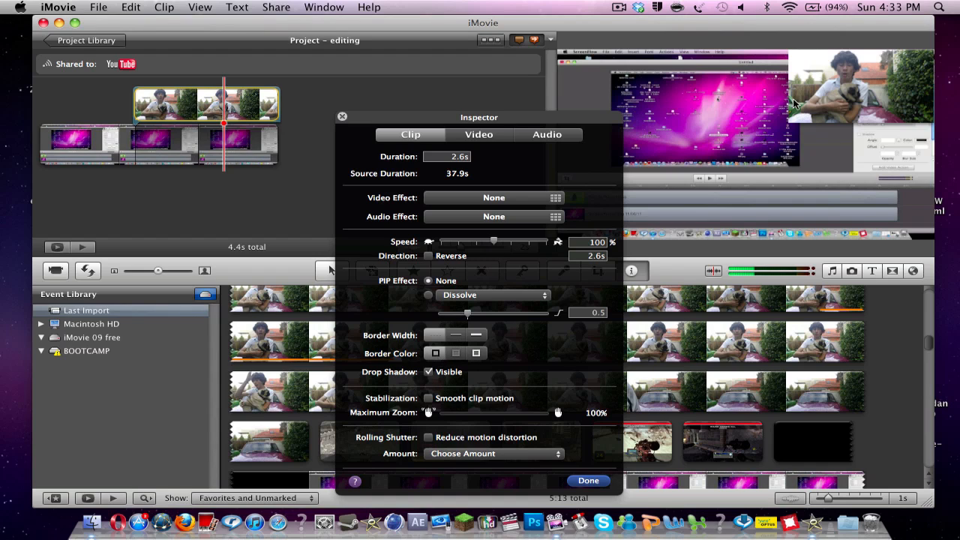
mouse_move(768, 54)
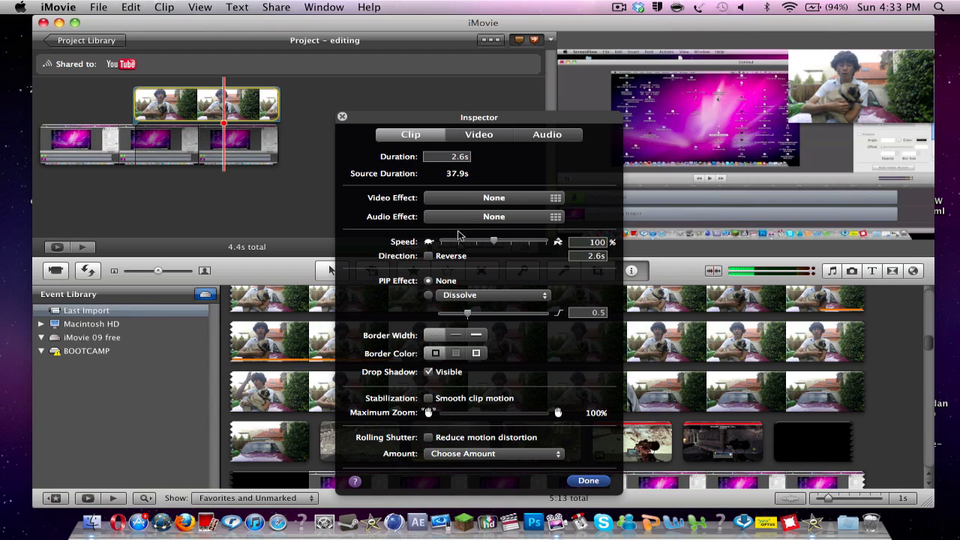
mouse_move(399, 348)
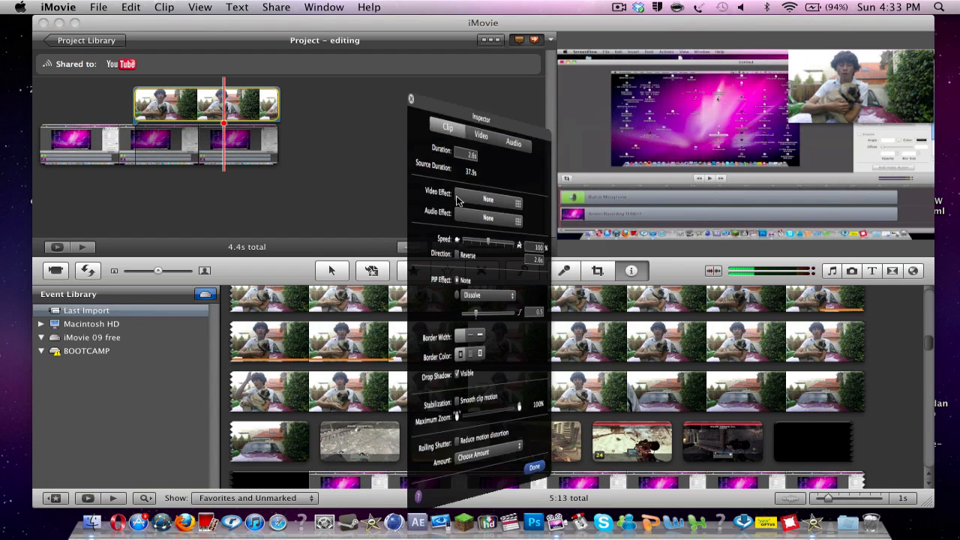
click(489, 198)
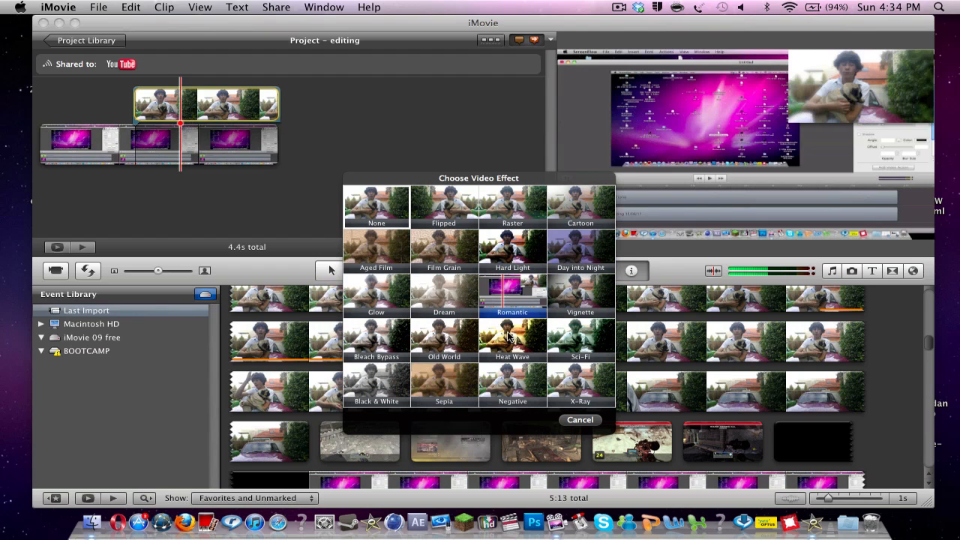
click(514, 384)
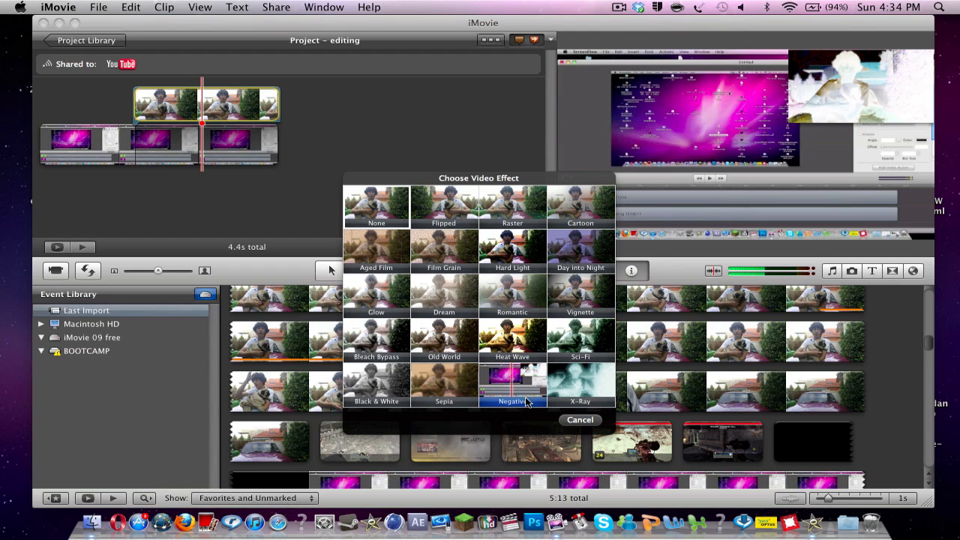
click(376, 207)
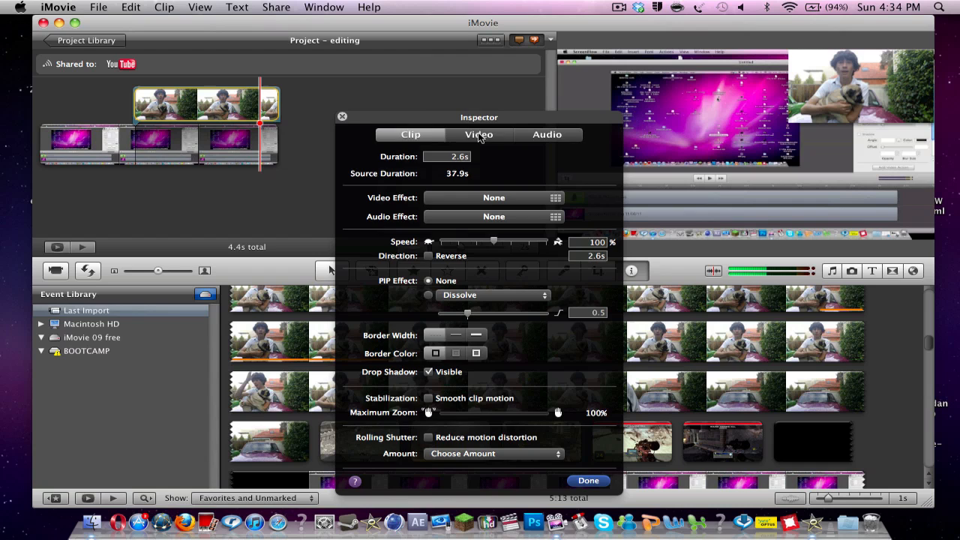
Lower the inset's Contrast in the Video adjustments, then view its Audio settings showing 33% volume
click(479, 135)
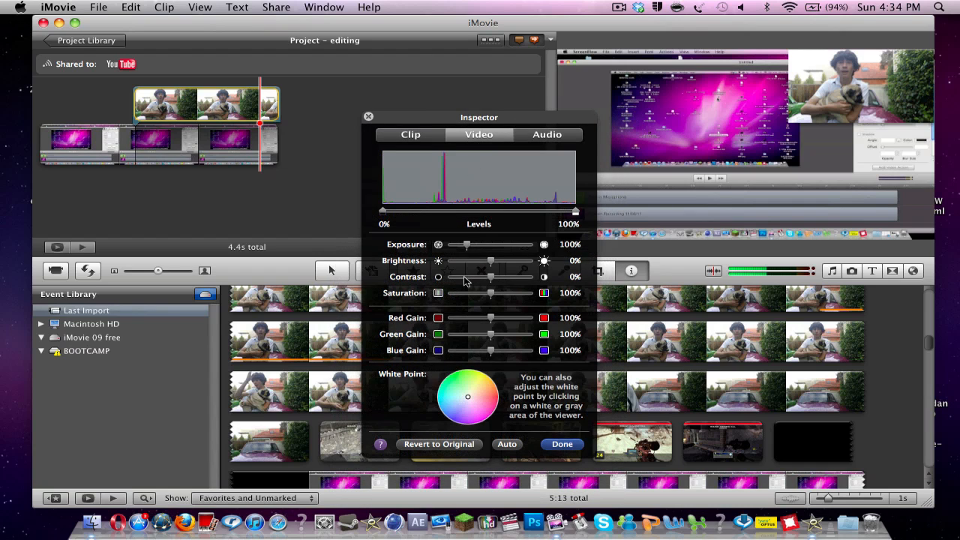
drag(490, 276, 465, 276)
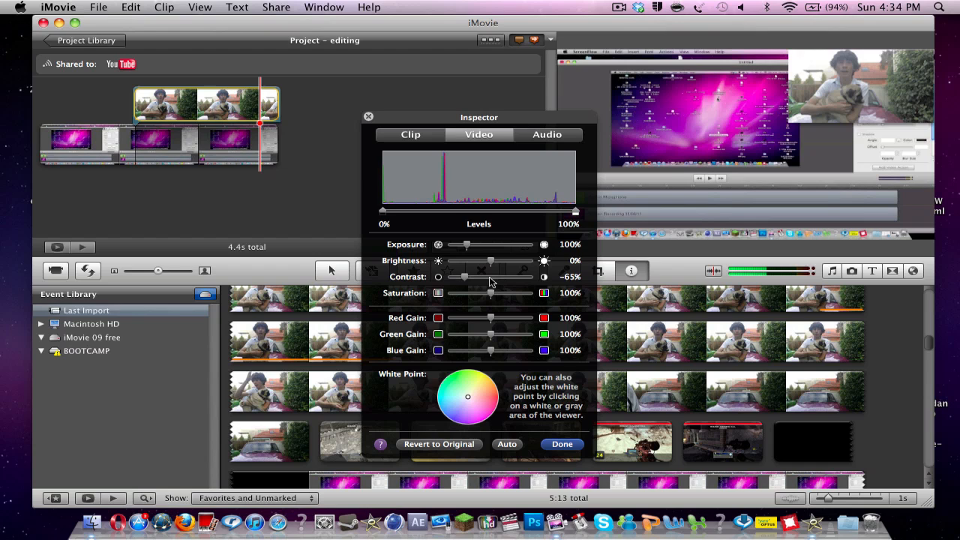
click(546, 135)
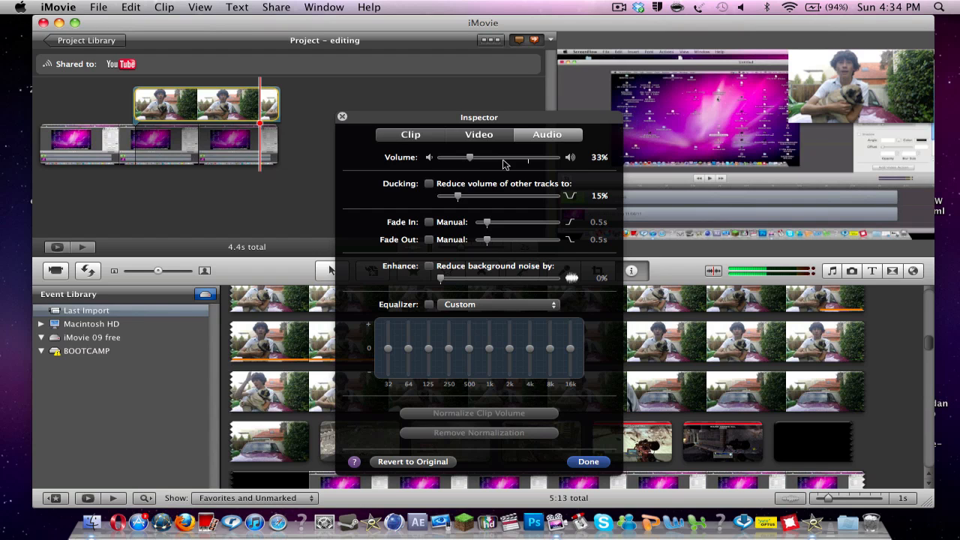
Return to the Clip settings and close the Inspector with Done
click(411, 135)
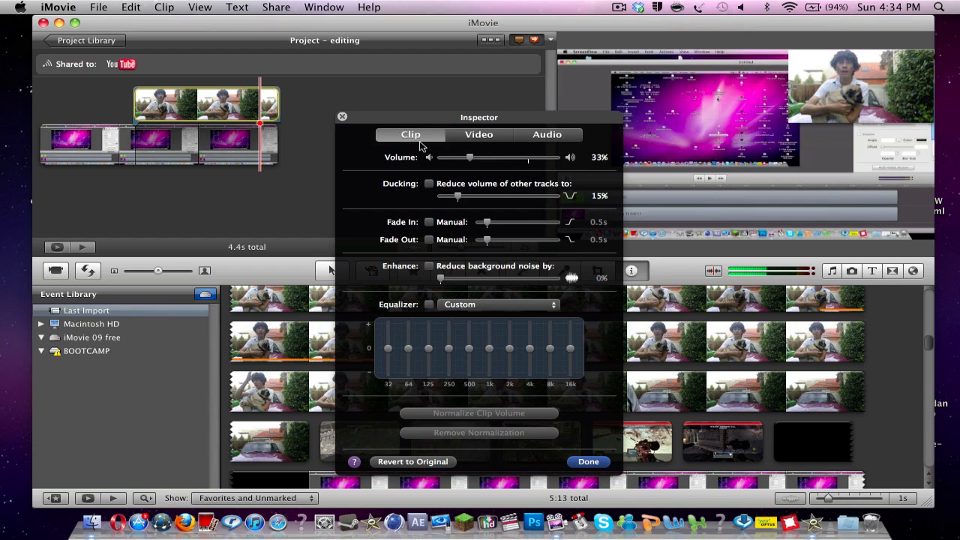
click(479, 135)
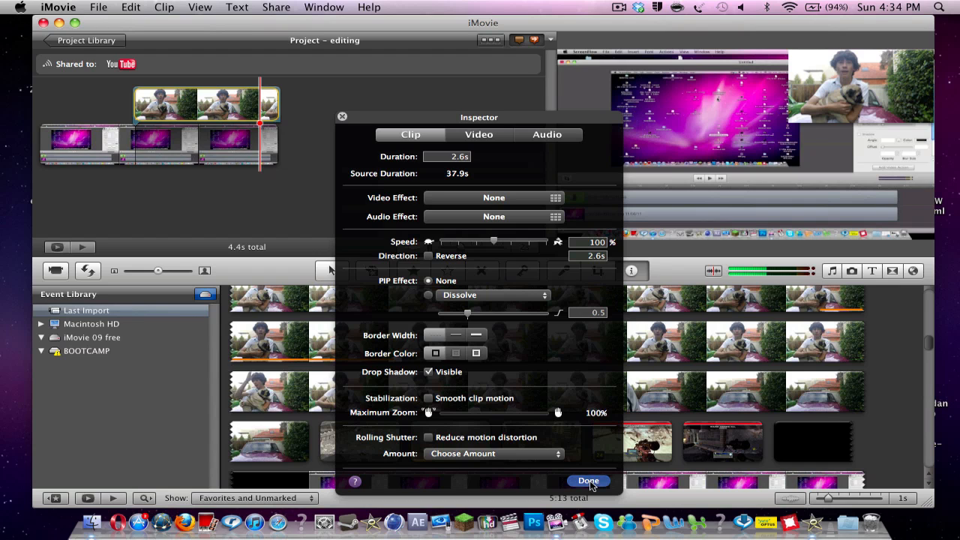
click(588, 481)
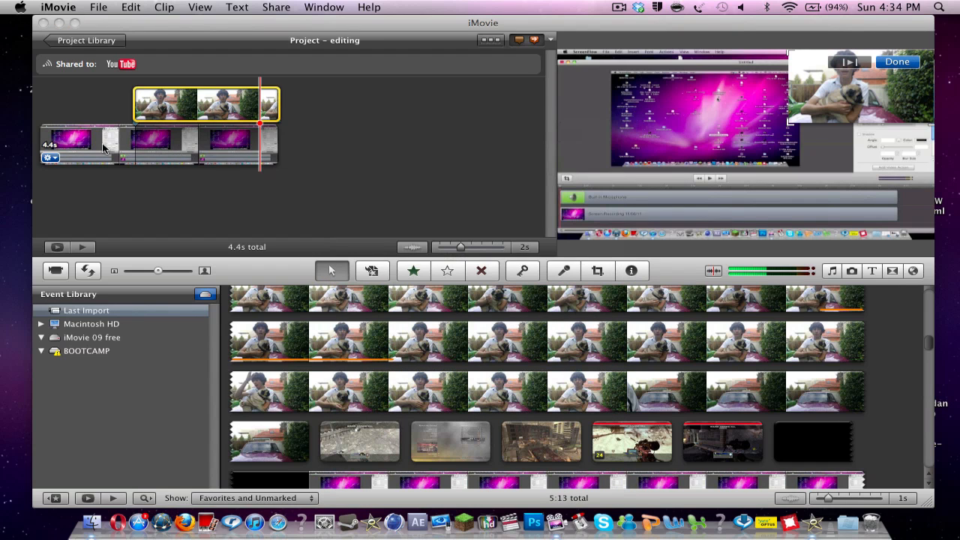